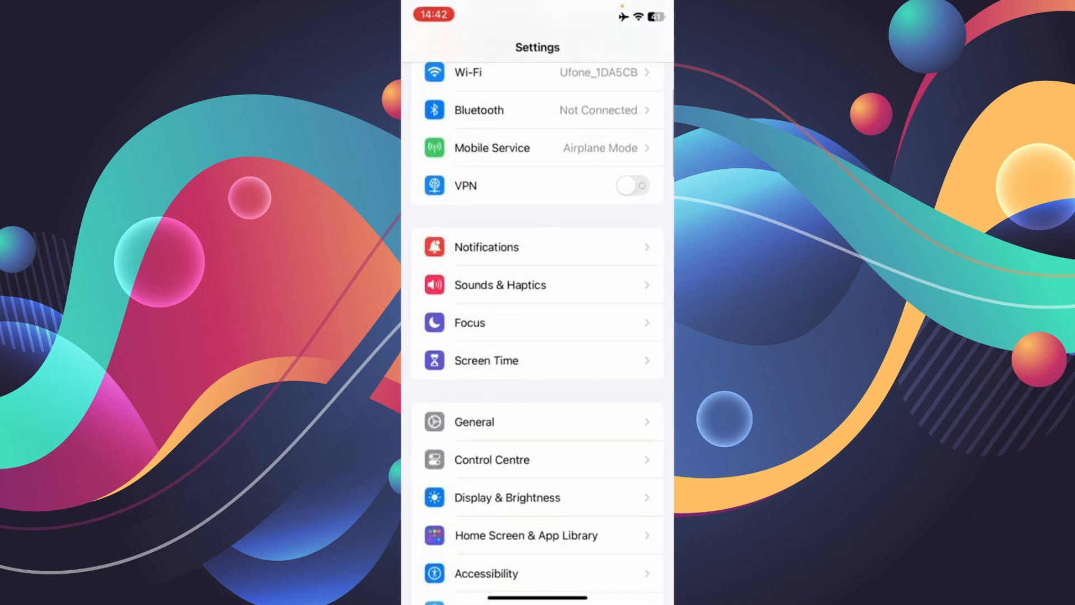
Check for an available software update under General, then return to the General list
click(472, 421)
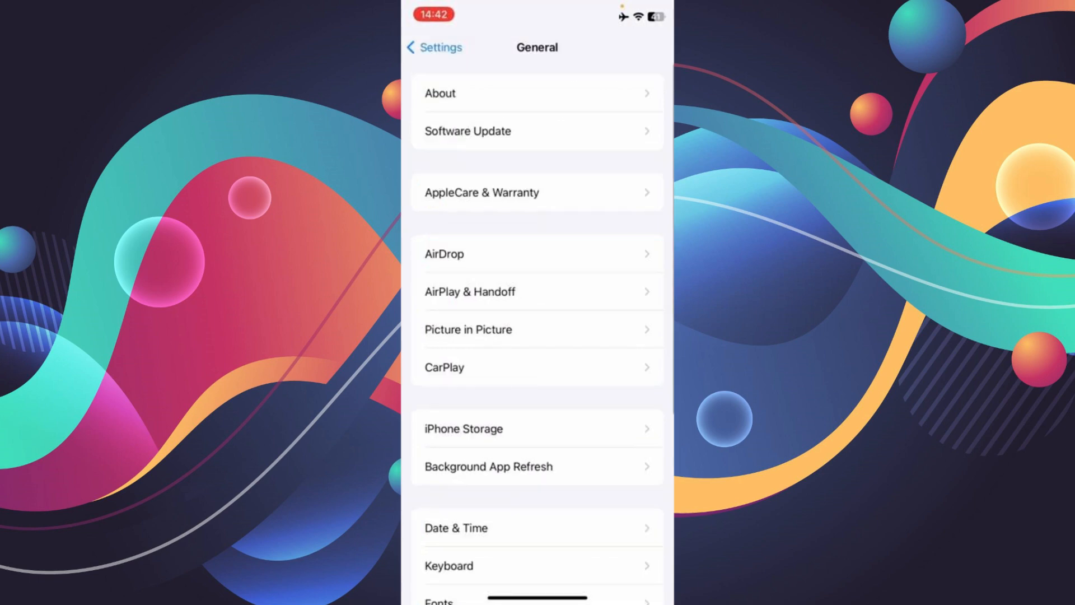
click(467, 131)
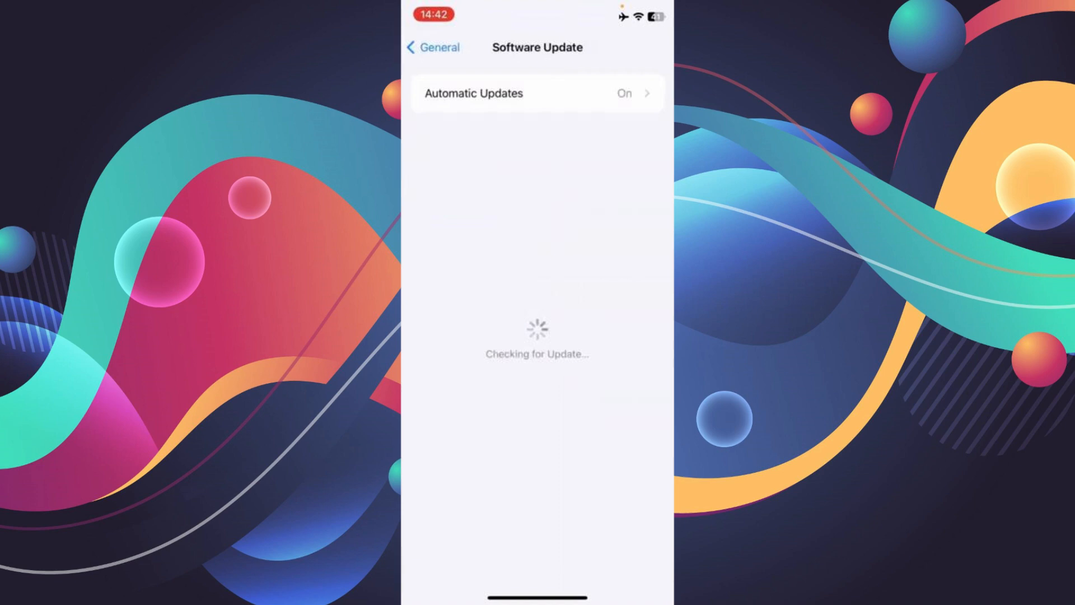
click(434, 47)
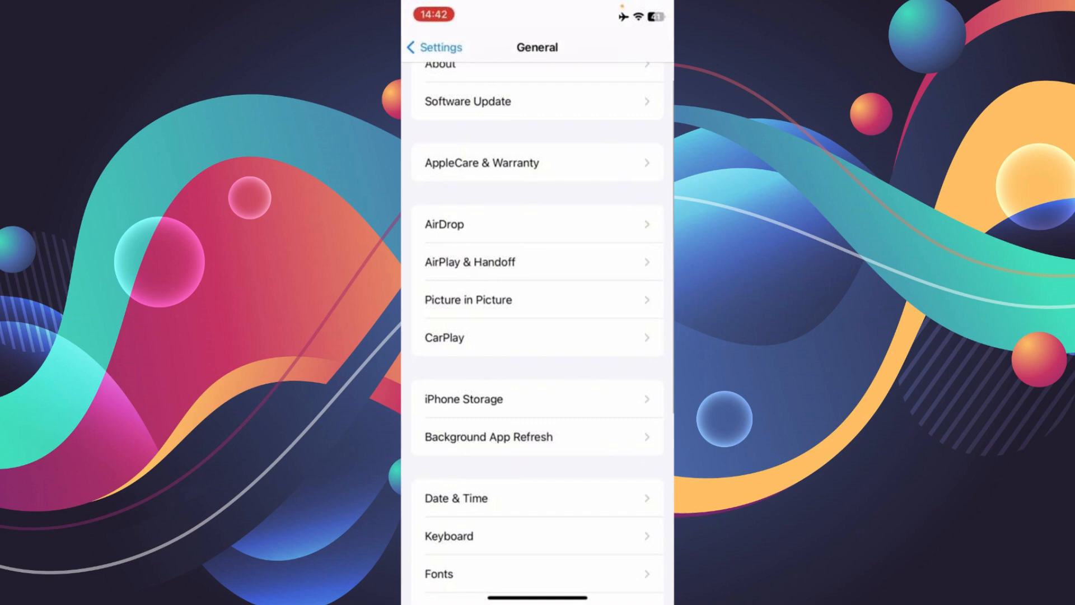
click(536, 399)
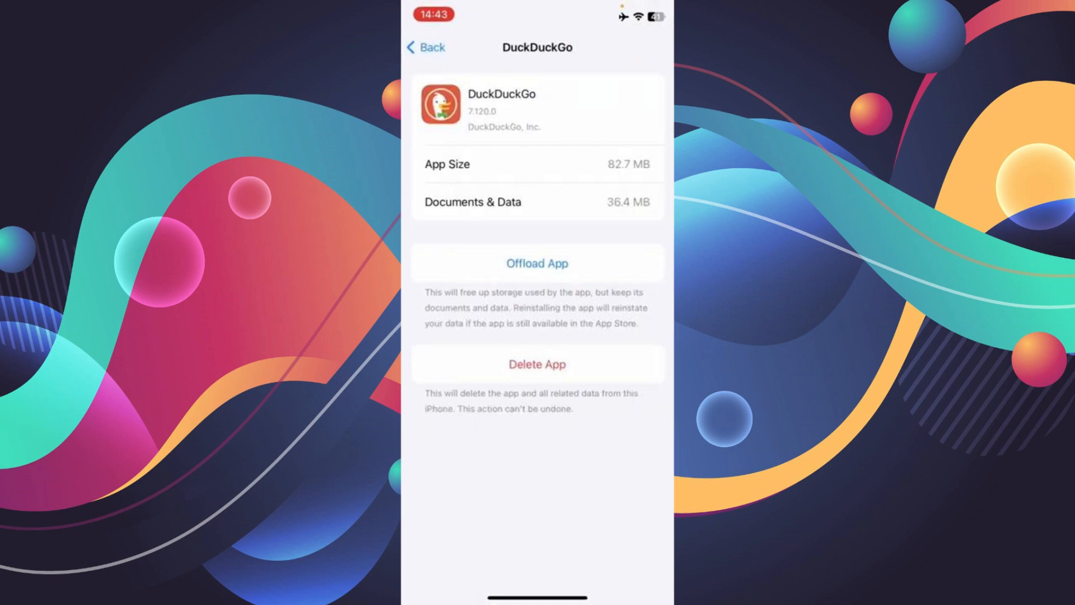
click(425, 47)
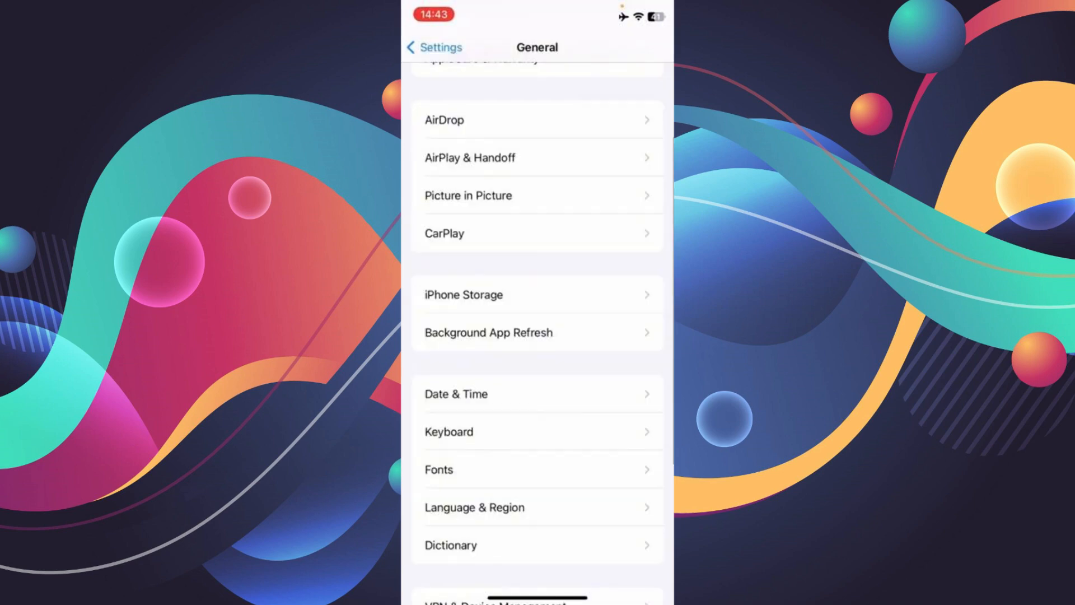
View Background App Refresh and Date & Time, then bring up the Reset options under Transfer or Reset iPhone
click(488, 332)
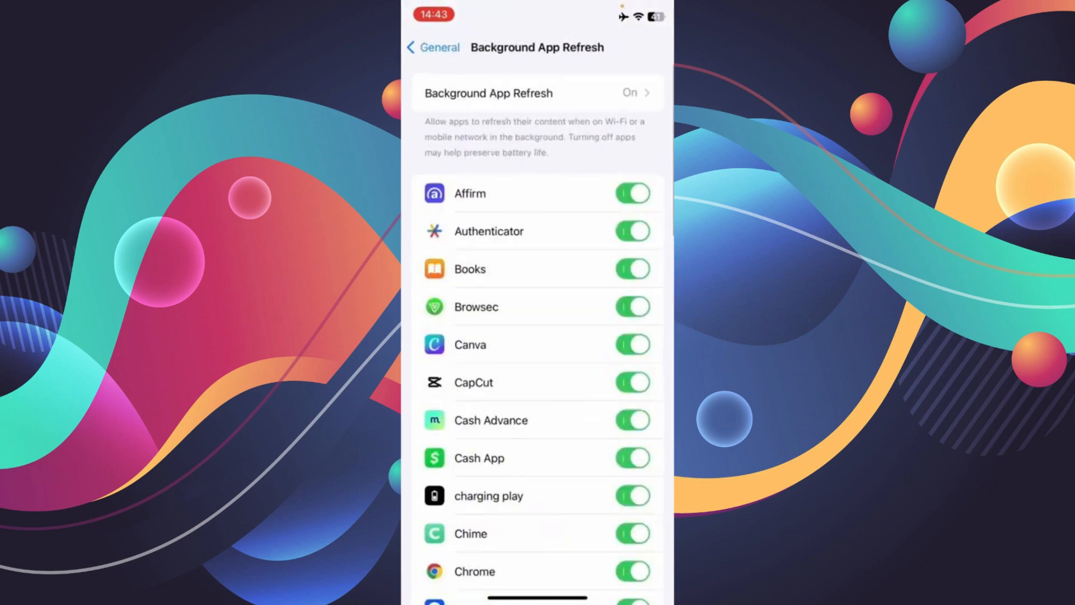
click(432, 47)
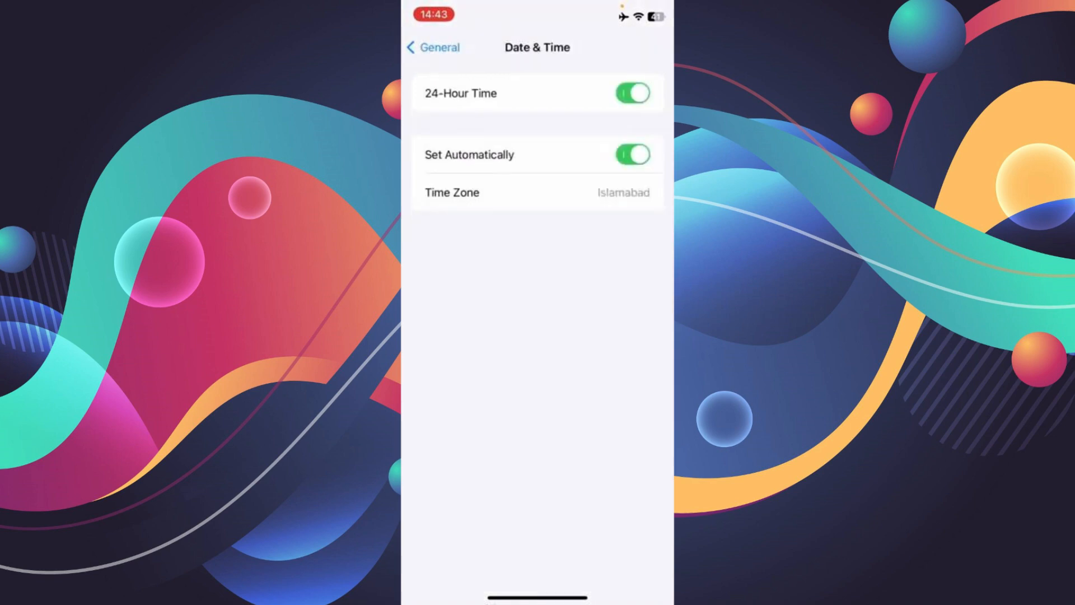
click(433, 47)
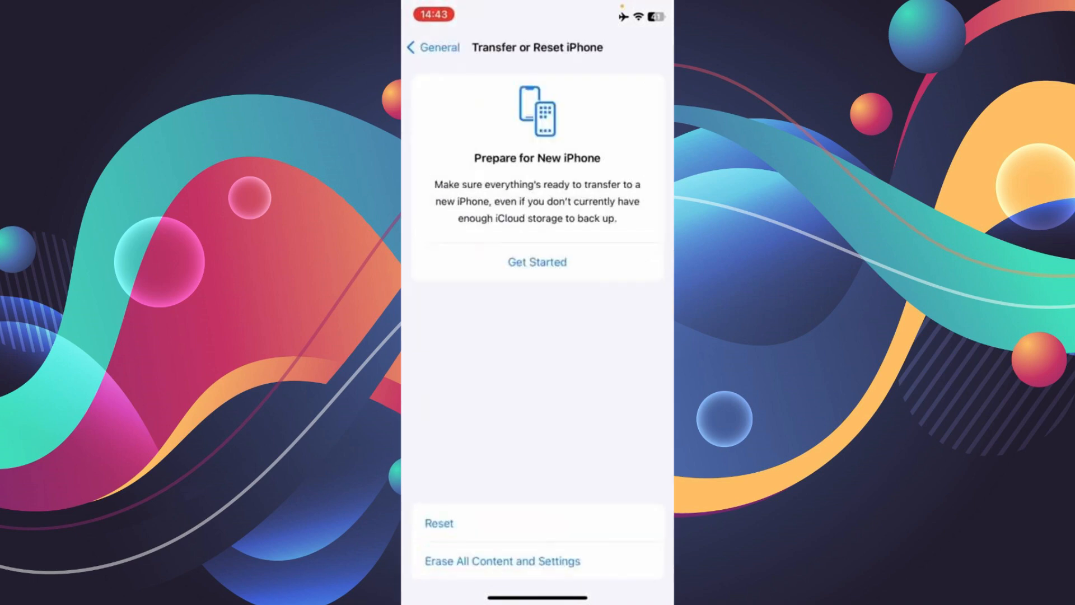
click(439, 523)
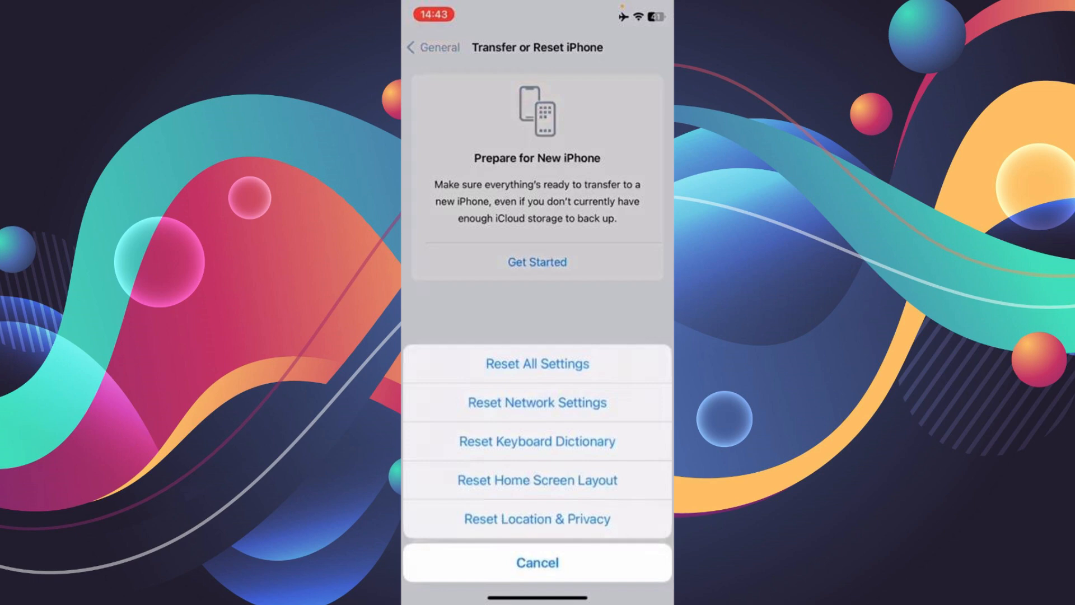